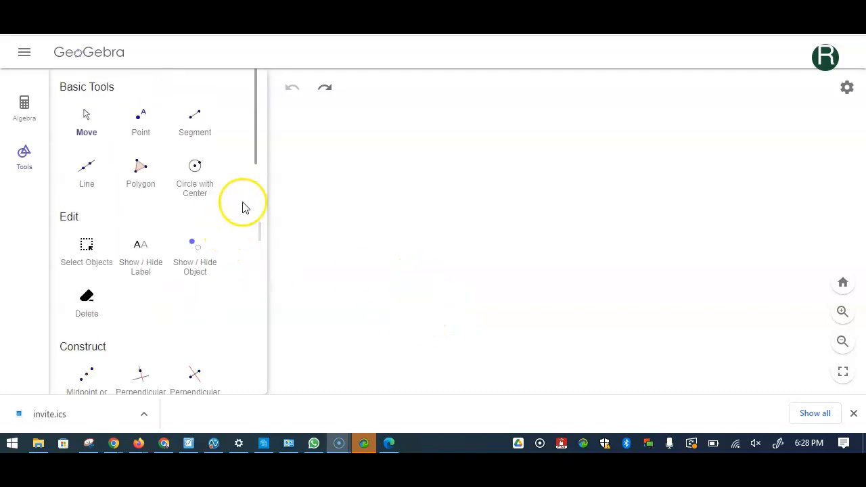
mouse_move(195, 135)
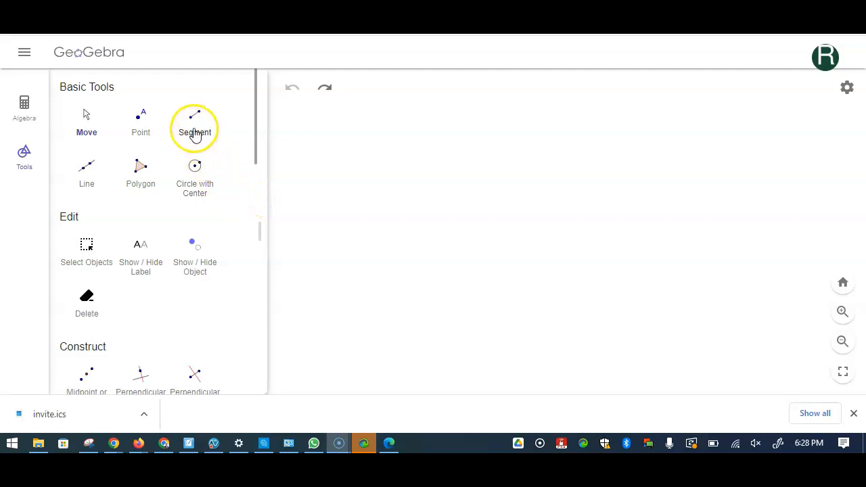
- Draw segment AB across the canvas and place point C on it
click(195, 122)
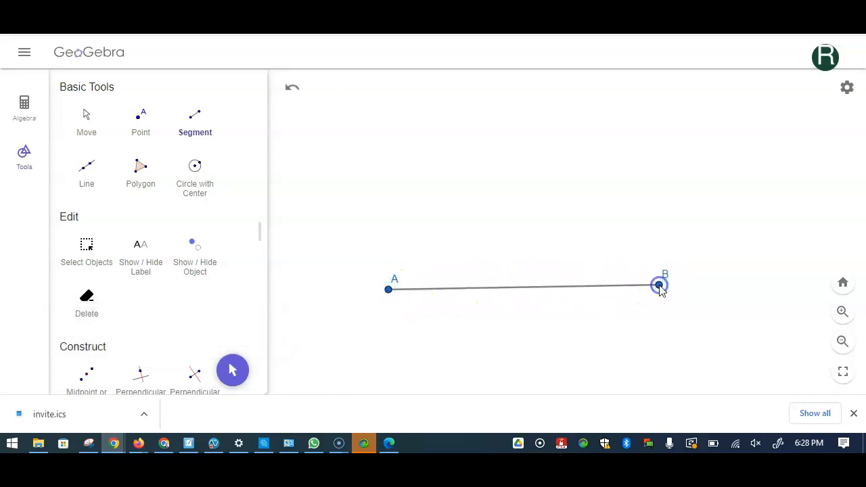
click(141, 118)
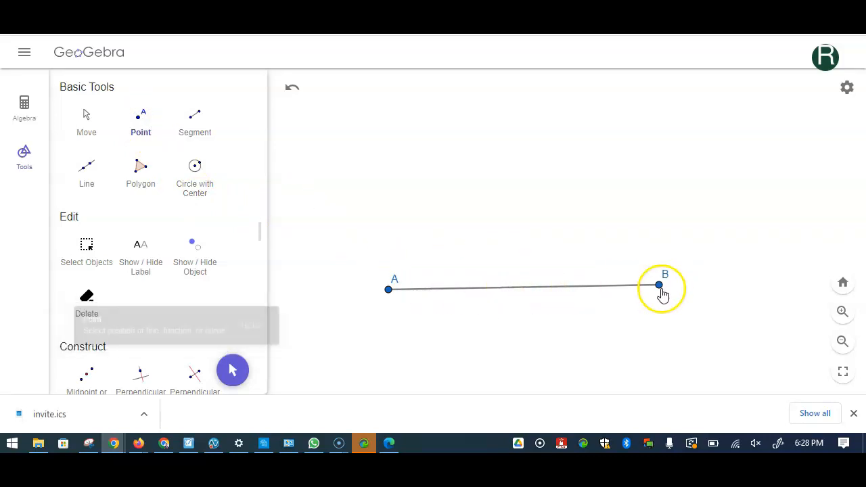
mouse_move(555, 292)
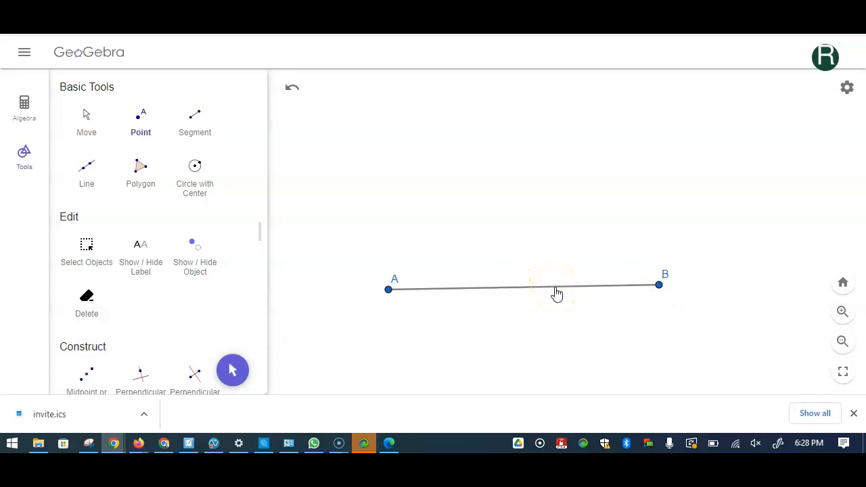
click(554, 286)
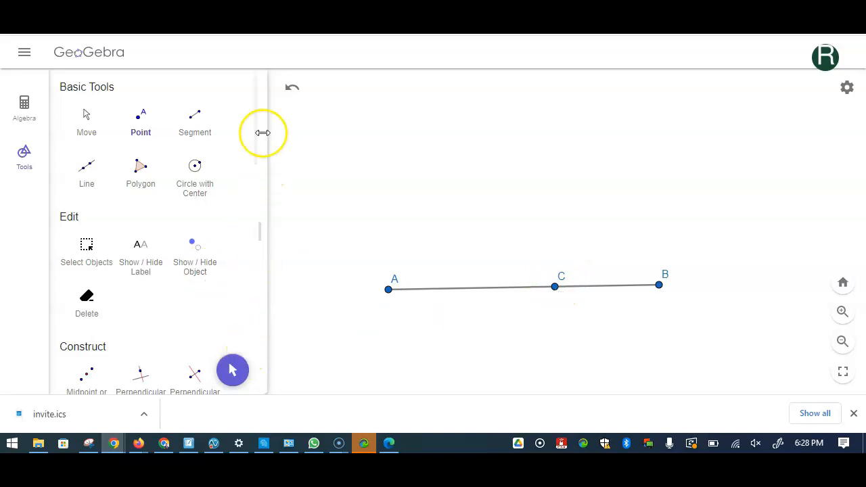
mouse_move(259, 150)
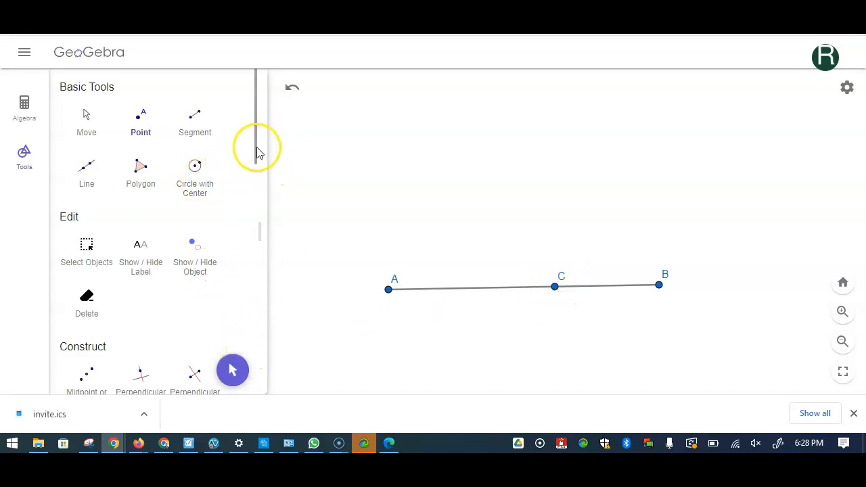
mouse_move(215, 172)
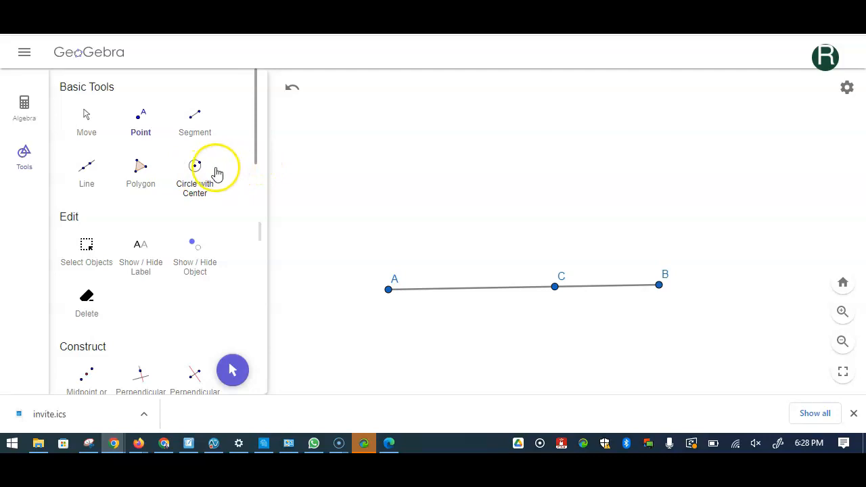
- Draw a circle centred at C through new point D on AB, marking E opposite
click(194, 168)
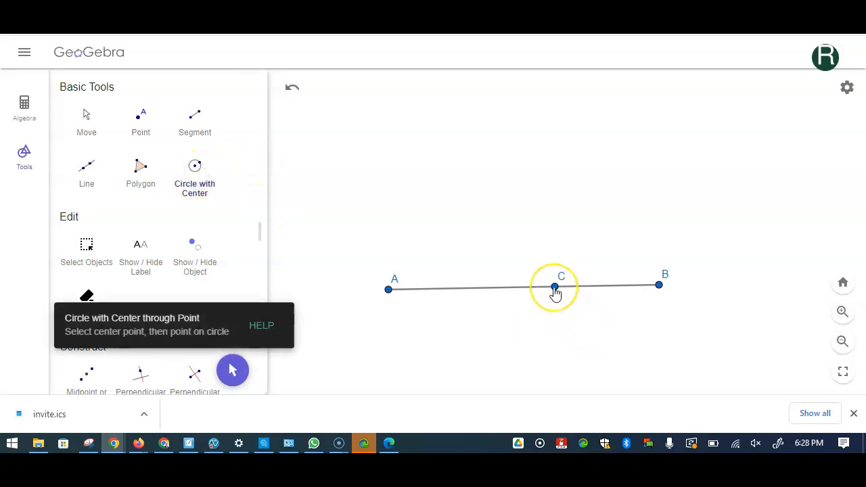
click(554, 286)
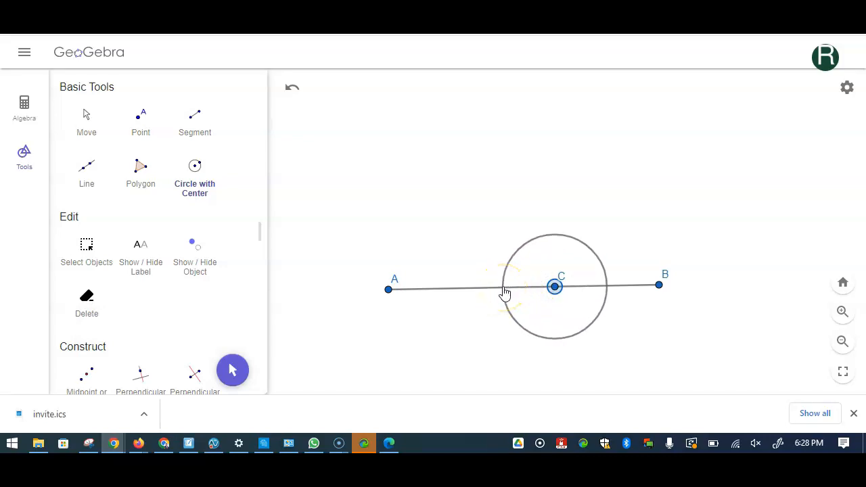
click(503, 288)
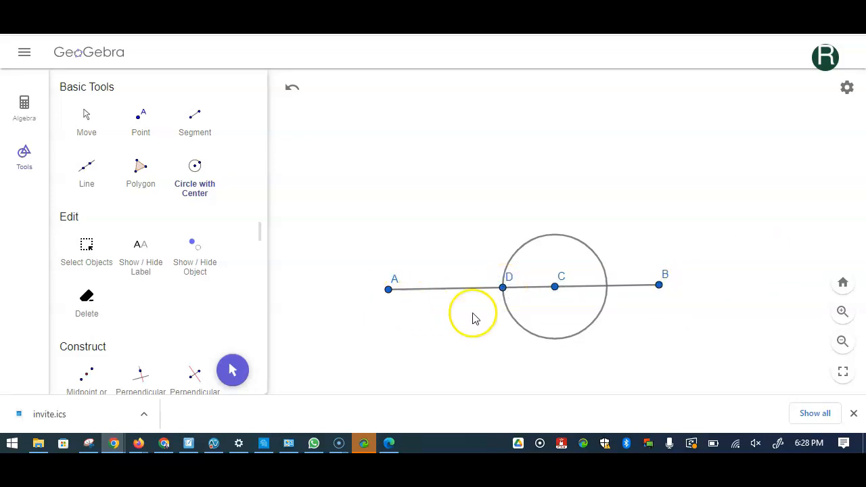
click(141, 118)
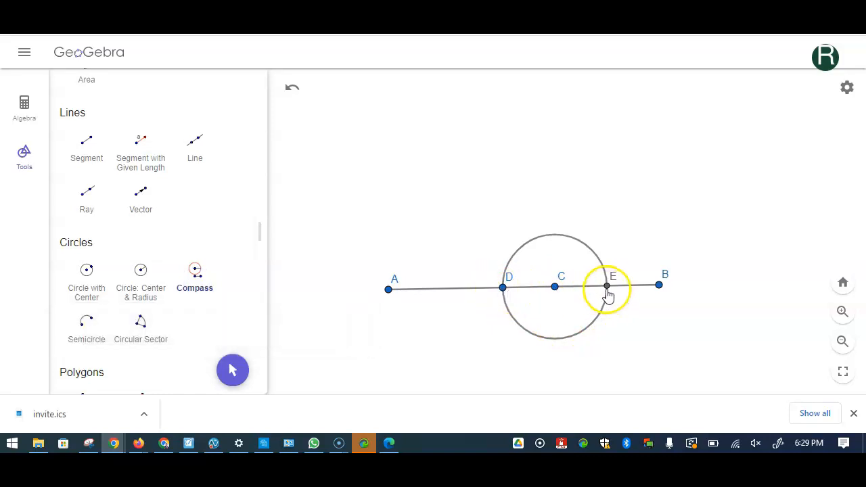
- Draw compass circles of radius DE centred at D and at E
click(607, 286)
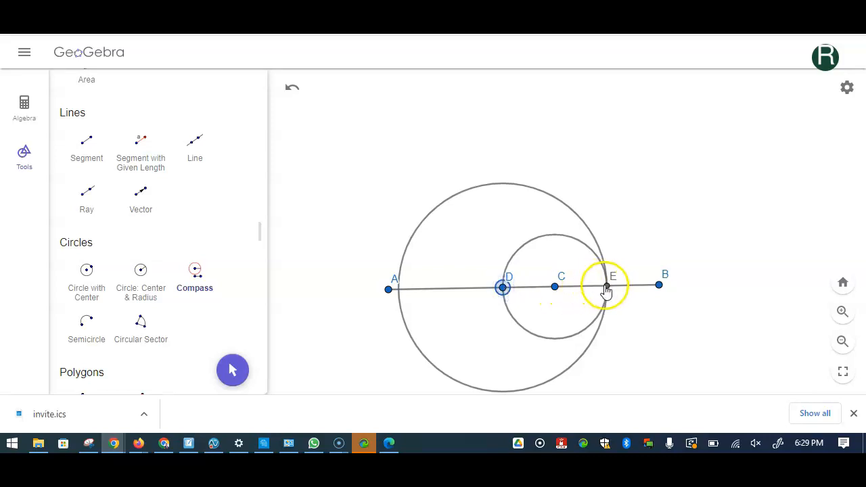
click(608, 286)
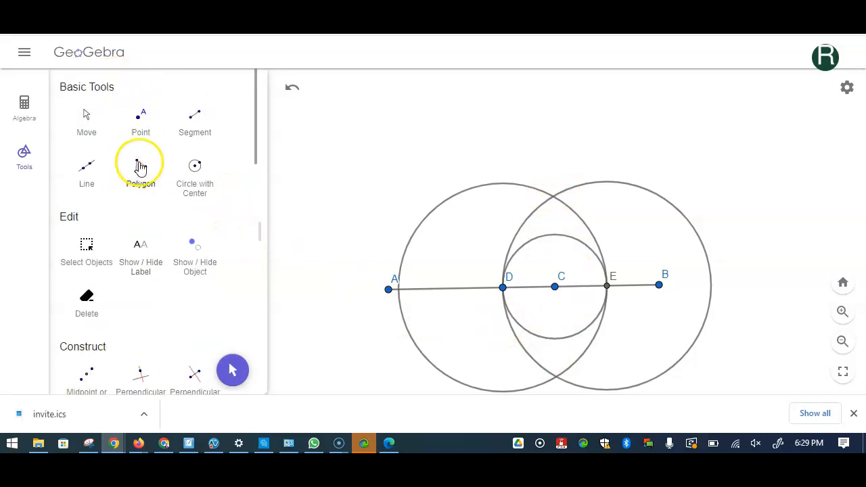
- Mark intersections F and G of the large circles and draw line FC
click(141, 119)
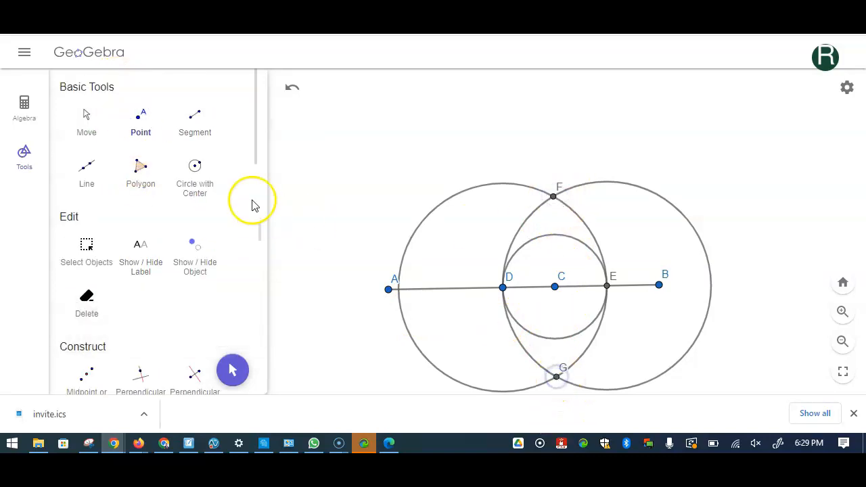
click(87, 172)
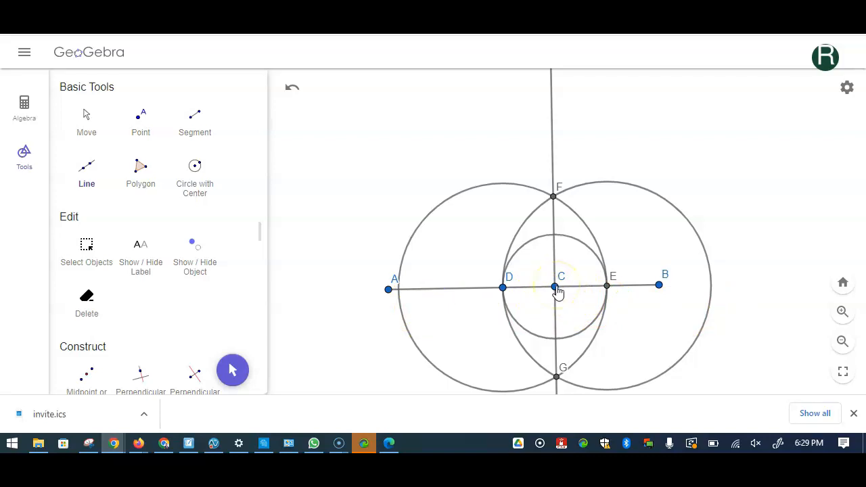
mouse_move(606, 291)
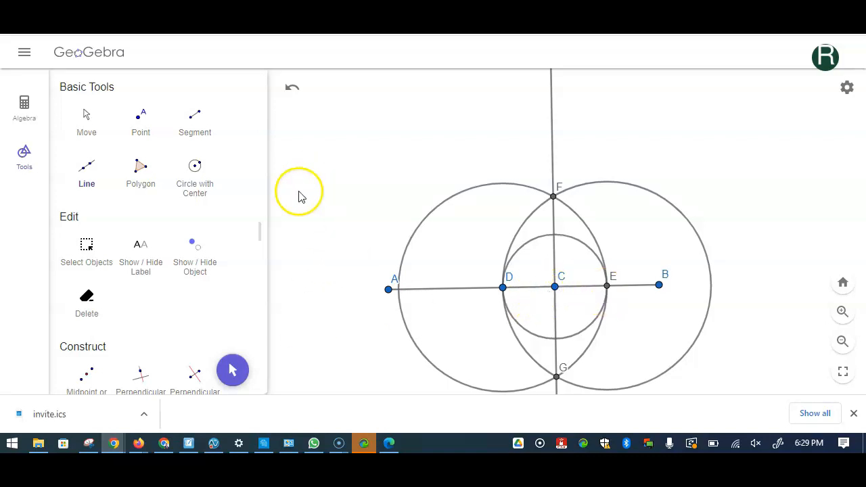
- Colour the perpendicular line red and make the three construction circles dashed green
click(87, 121)
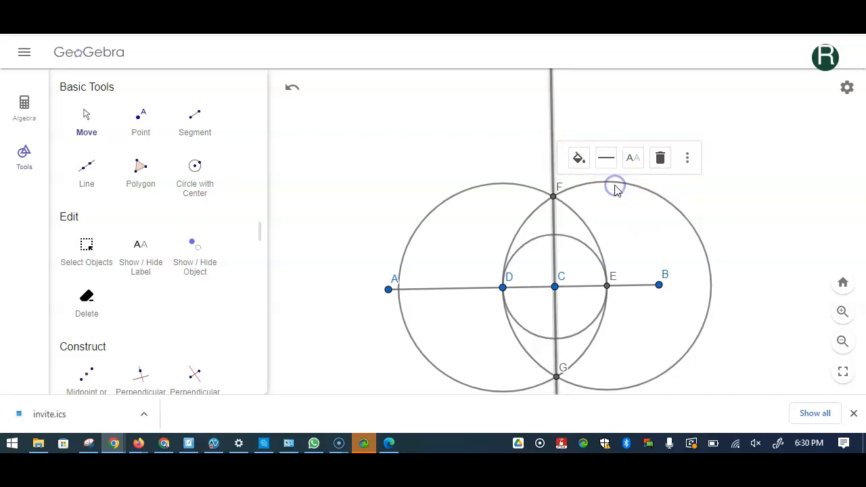
click(577, 158)
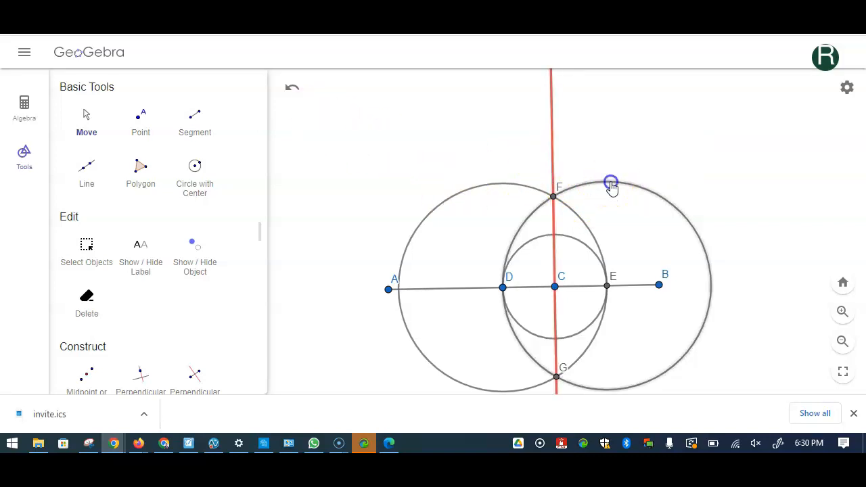
click(610, 183)
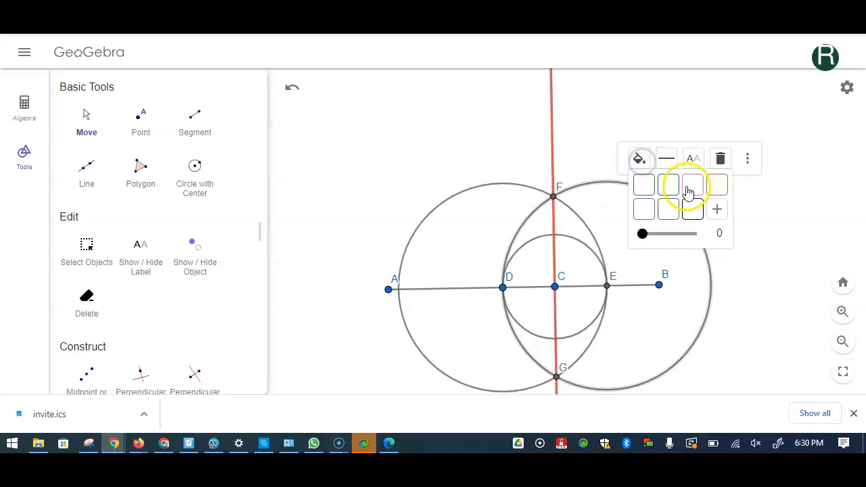
click(665, 158)
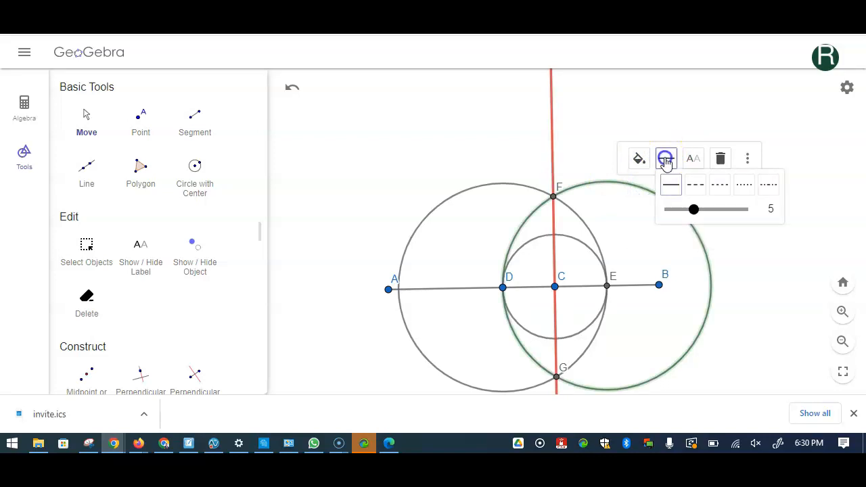
click(695, 185)
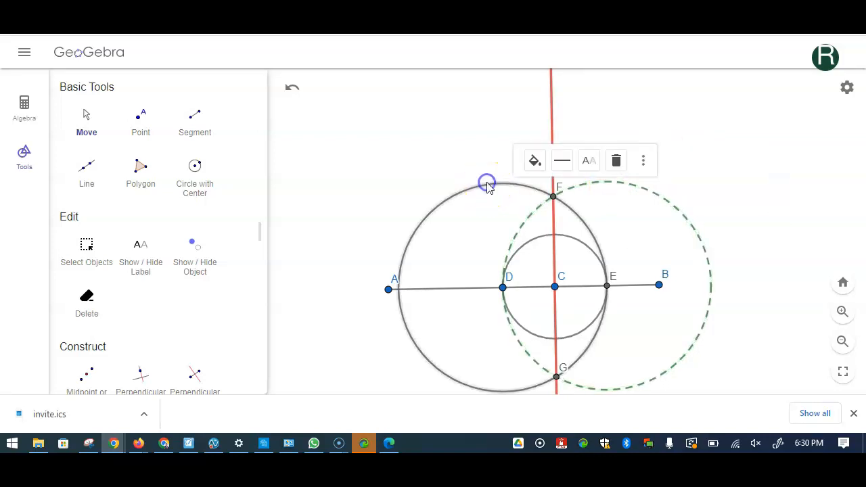
click(561, 160)
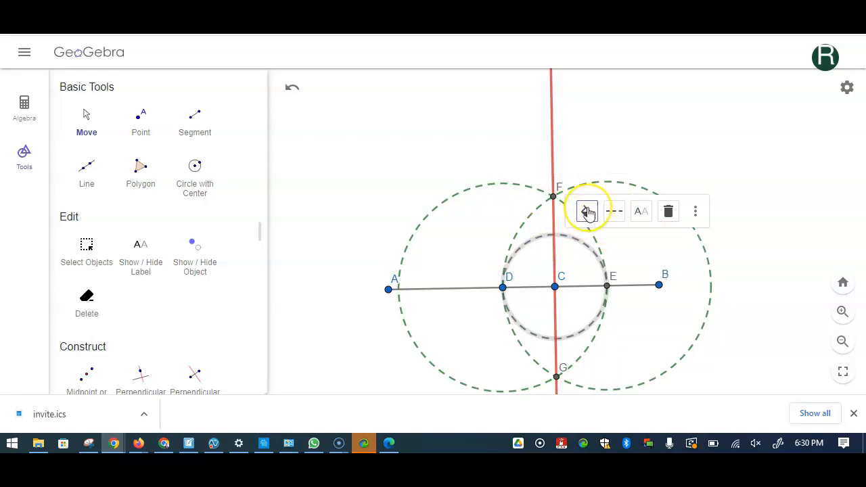
click(587, 212)
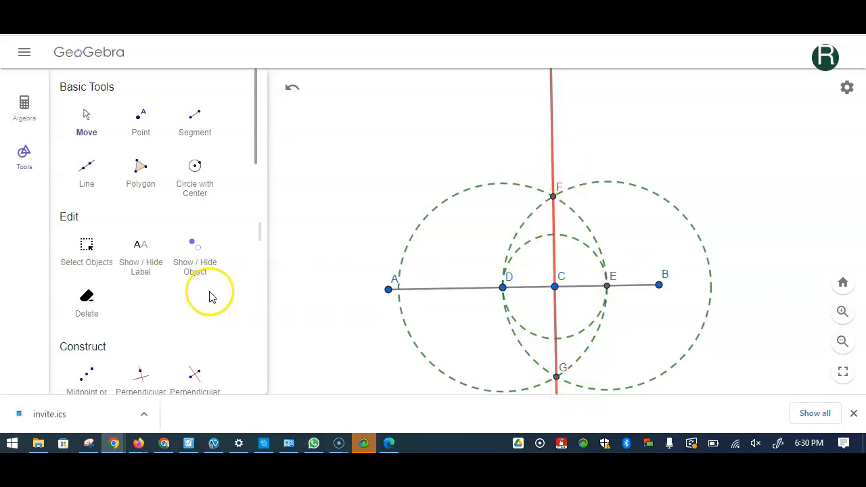
- Mark the 90° angle at C between the red line and AB, and start a text box
scroll(down, 3)
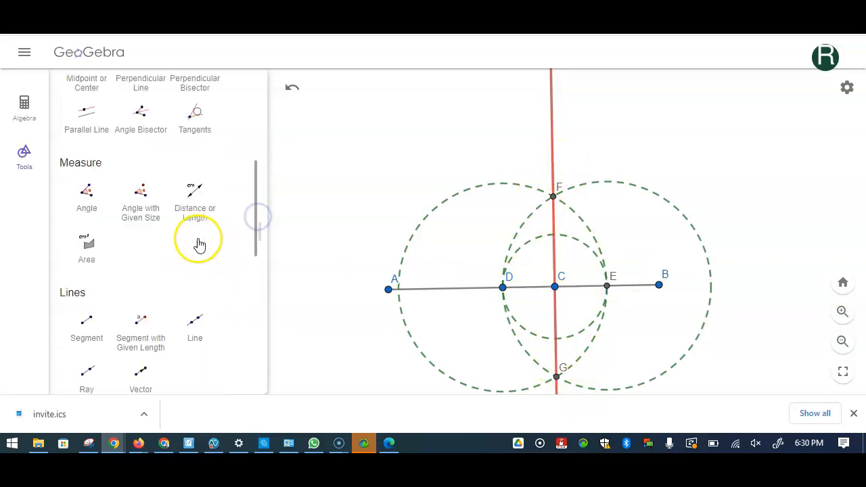
scroll(down, 3)
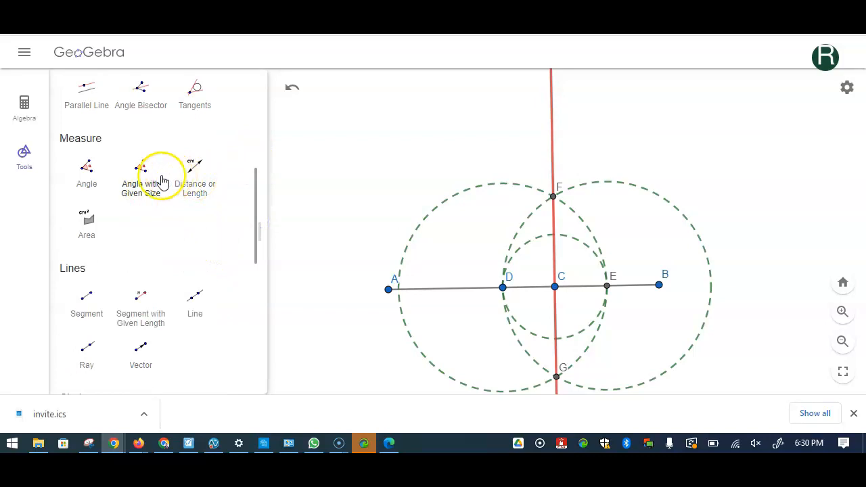
click(86, 170)
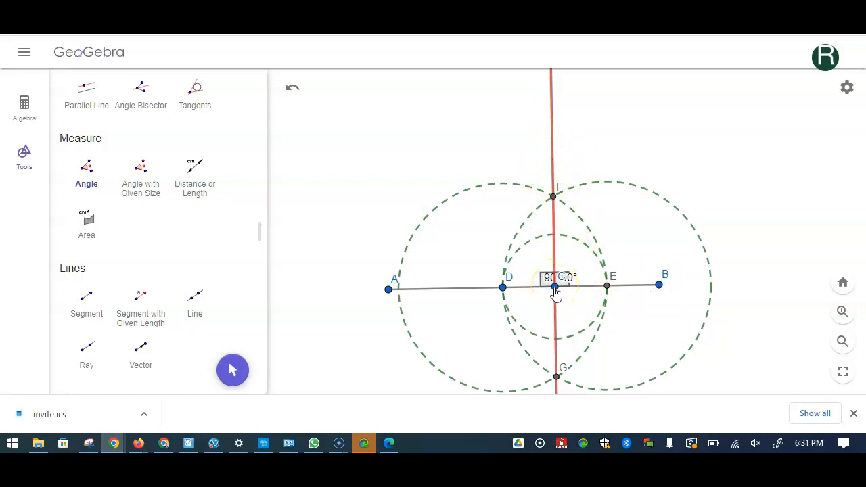
mouse_move(592, 293)
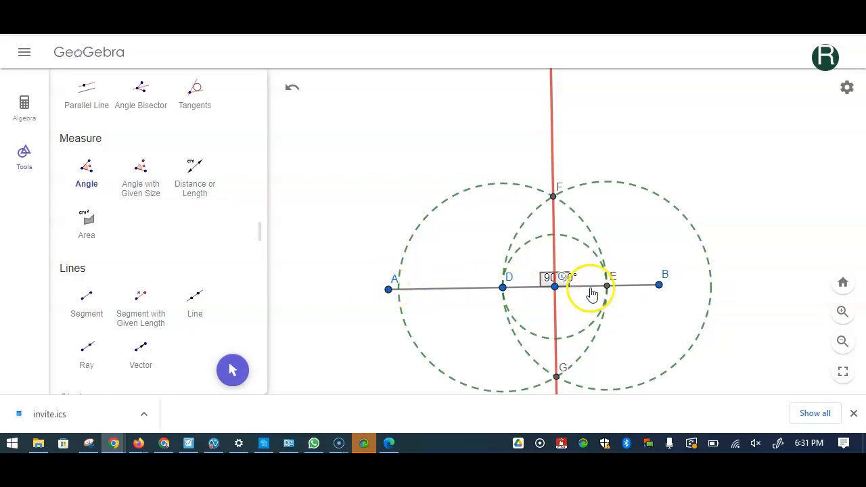
scroll(down, 3)
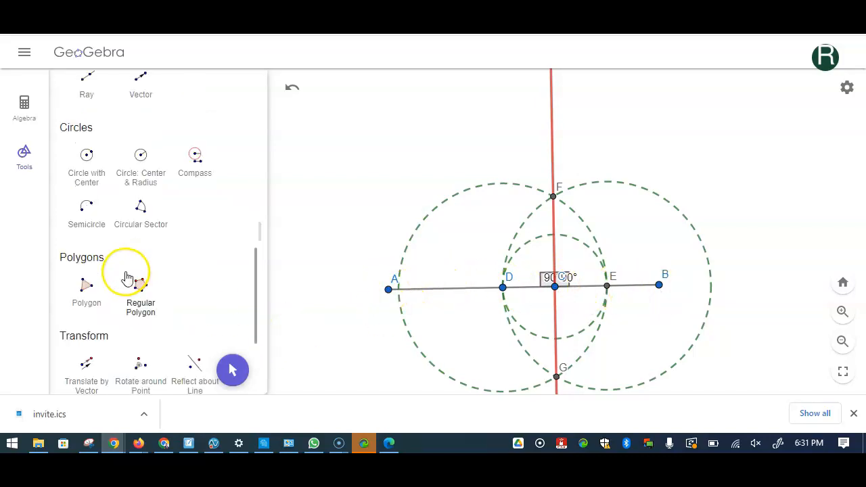
scroll(down, 3)
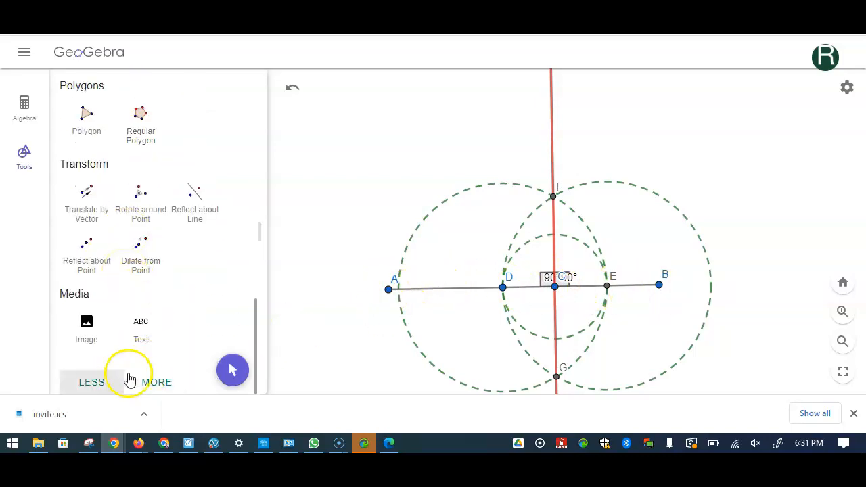
click(141, 327)
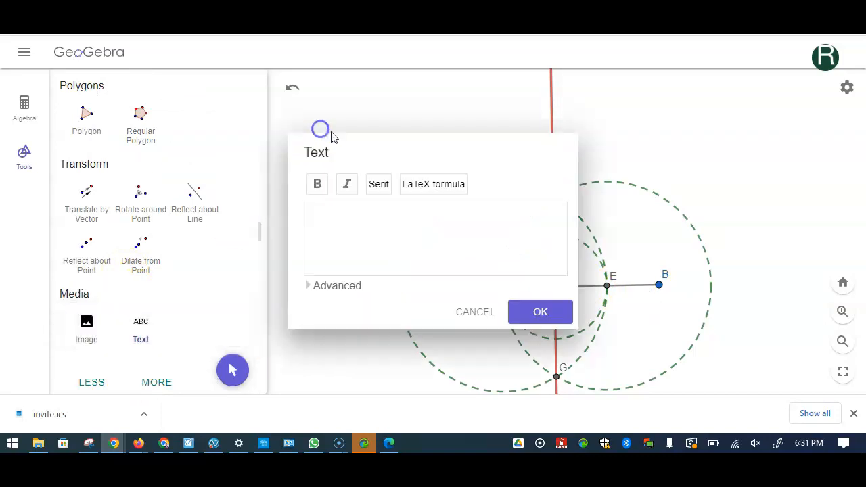
- Enter the title 'Constructing perpendicular line to a given line segment at a point on the line segment'
click(435, 237)
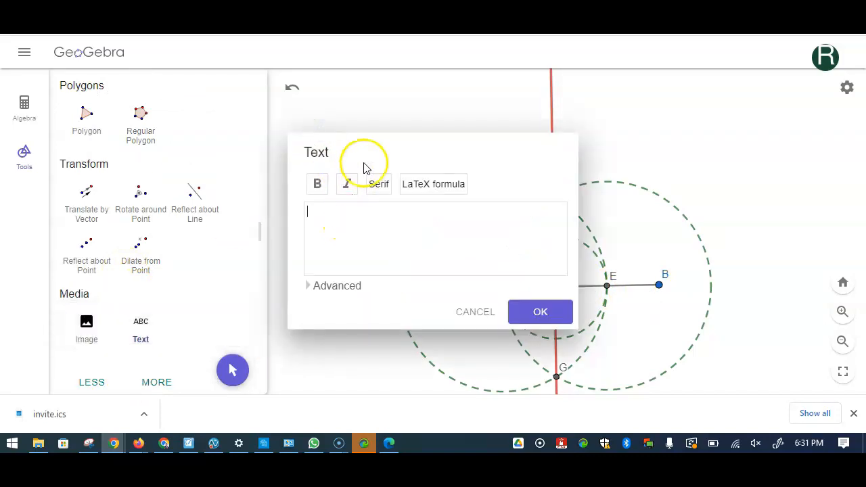
mouse_move(331, 217)
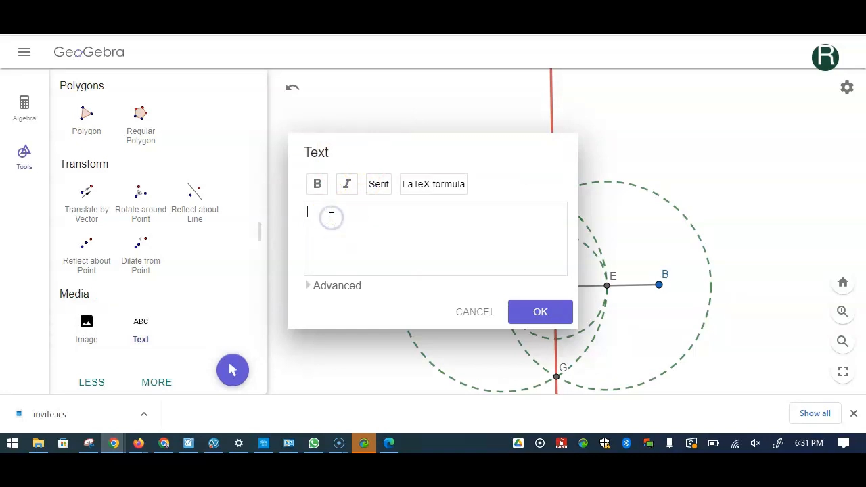
text(Construc)
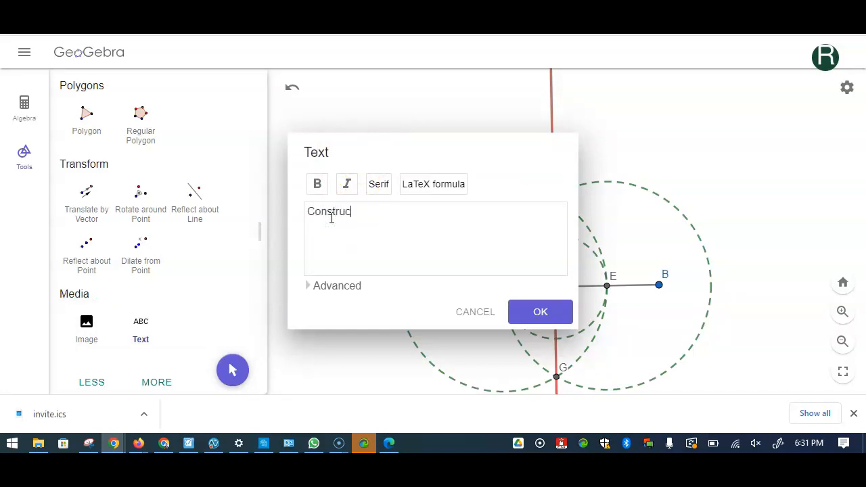
text(ting pe)
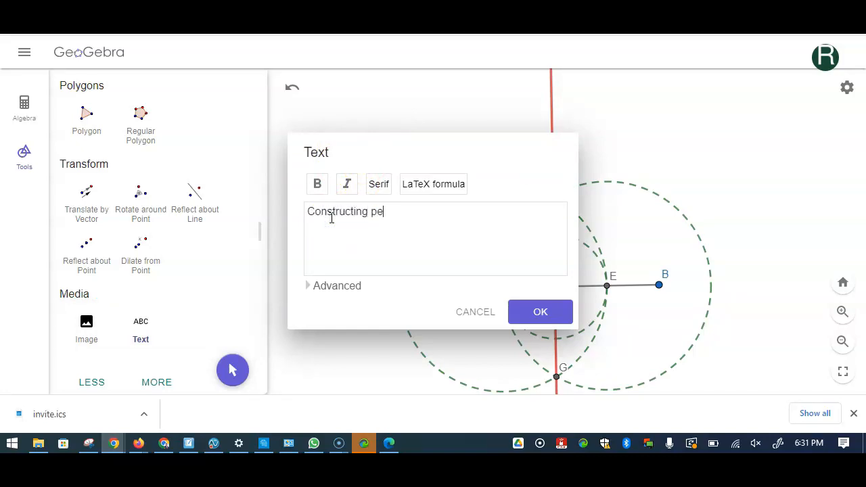
text(rpend)
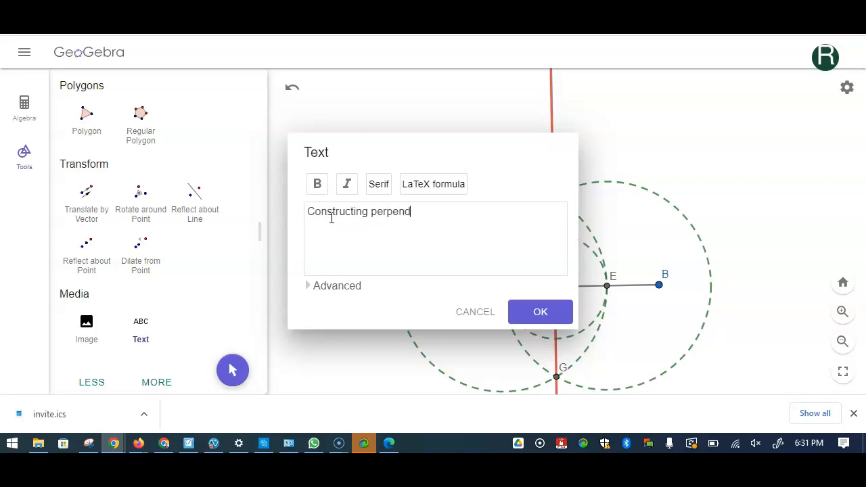
text(icula)
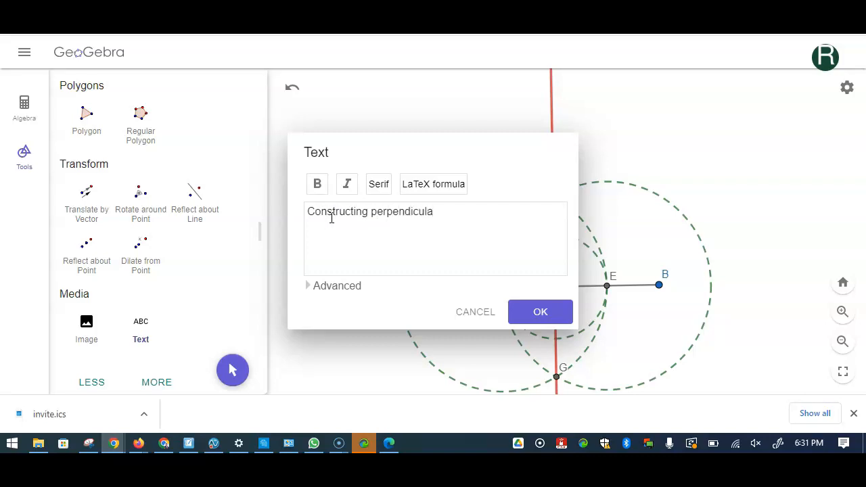
text(r t)
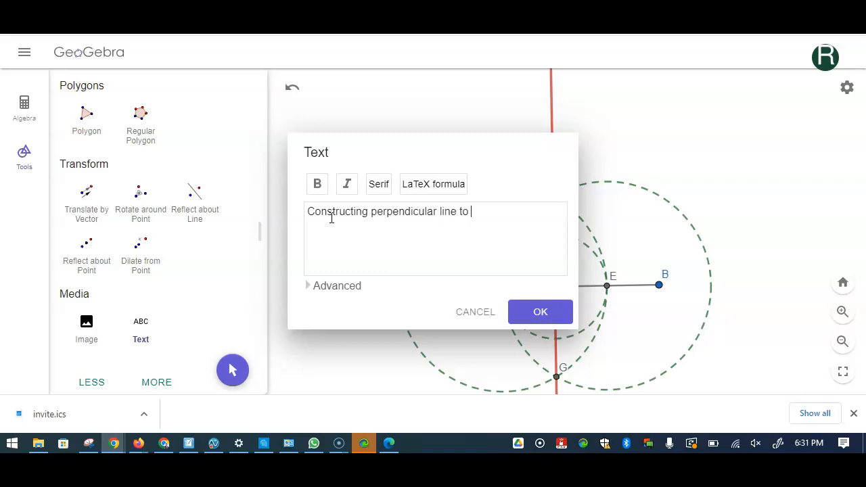
text(a line)
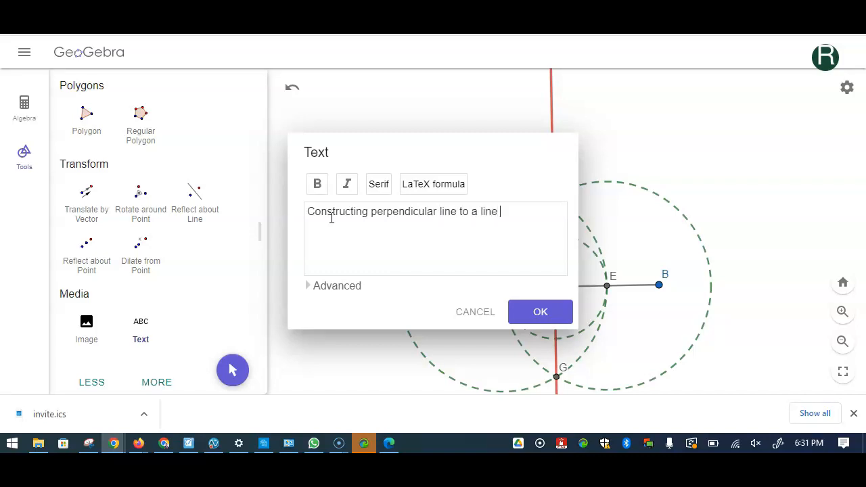
text(a giv)
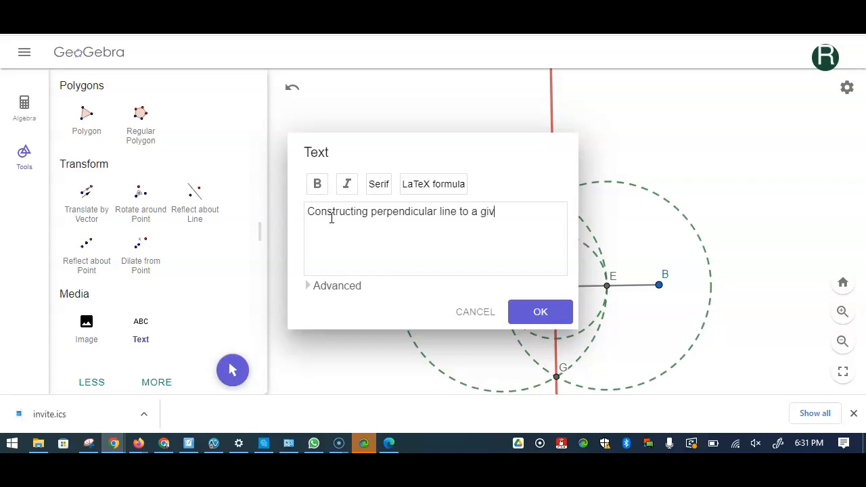
text(en line segmen)
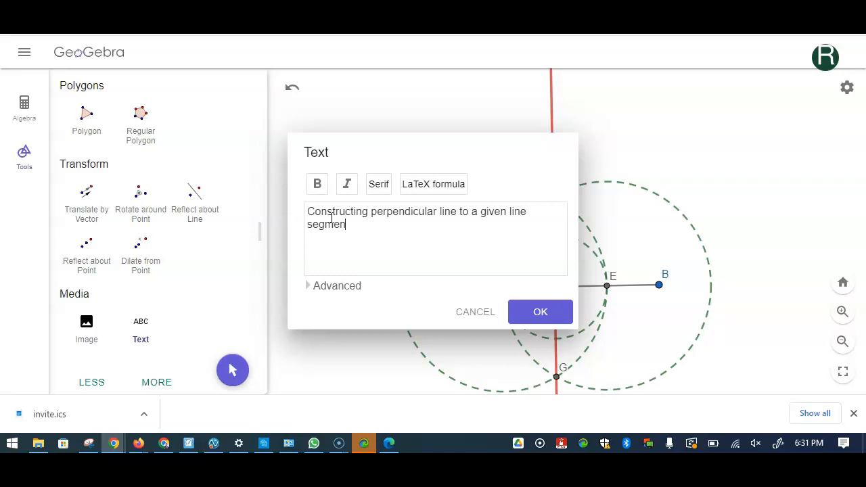
text(at a)
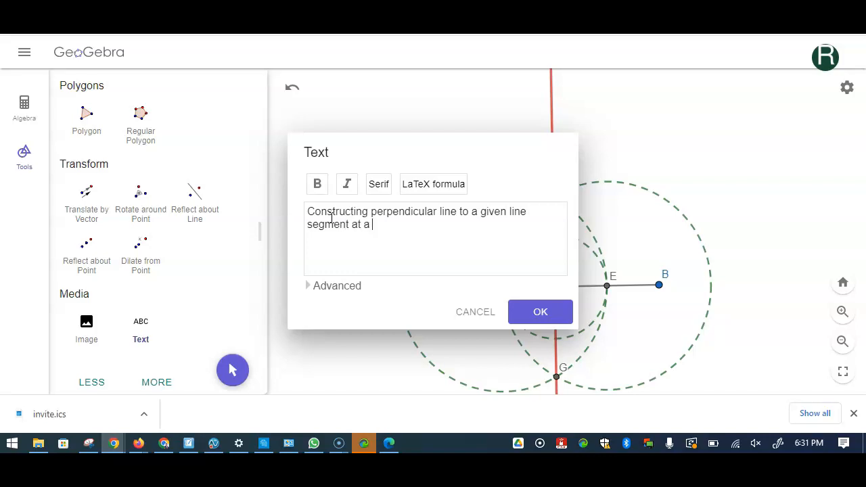
text(point o)
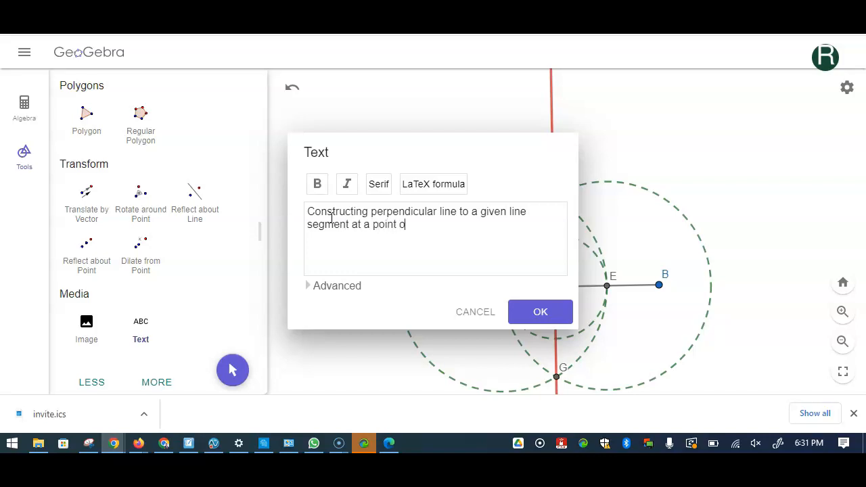
text(n)
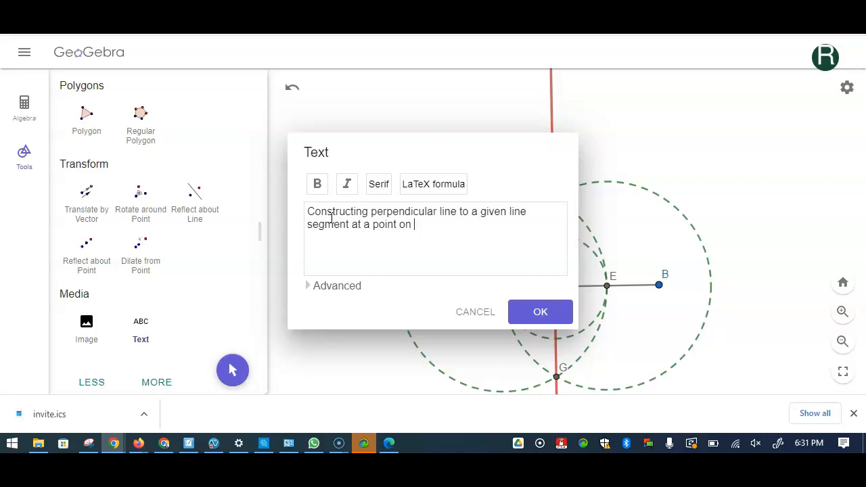
text(the line s)
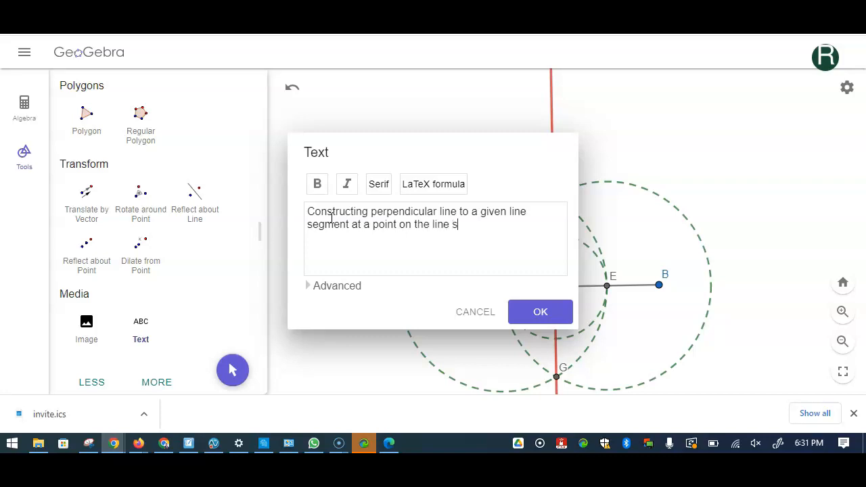
text(egment)
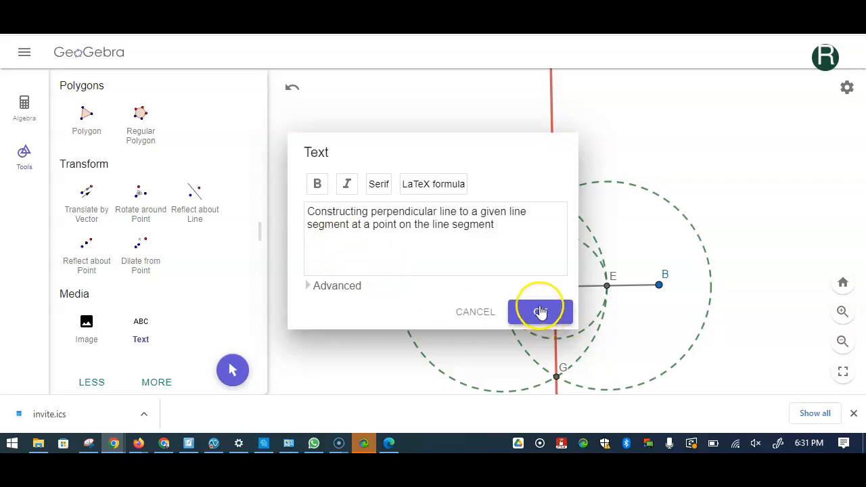
click(540, 311)
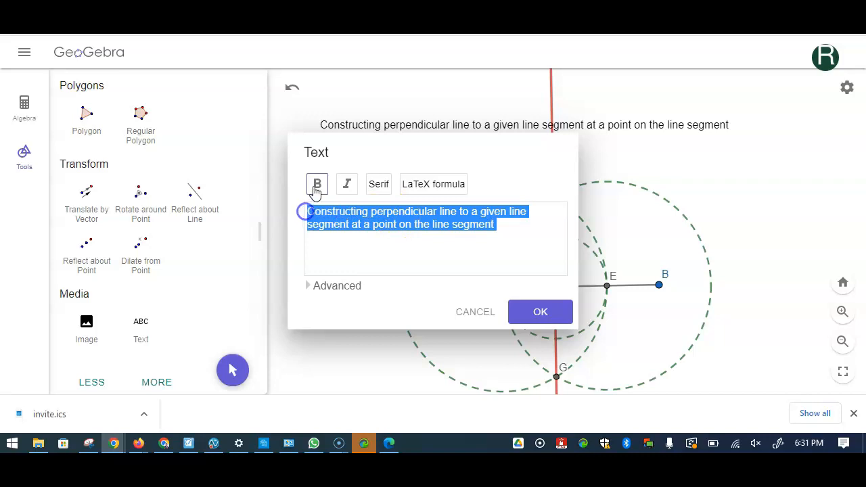
- Make the title text above the construction bold
click(540, 312)
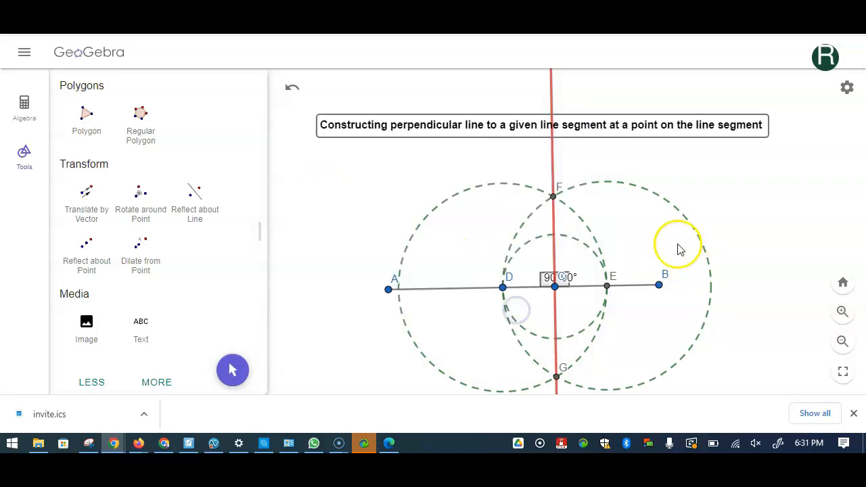
mouse_move(755, 274)
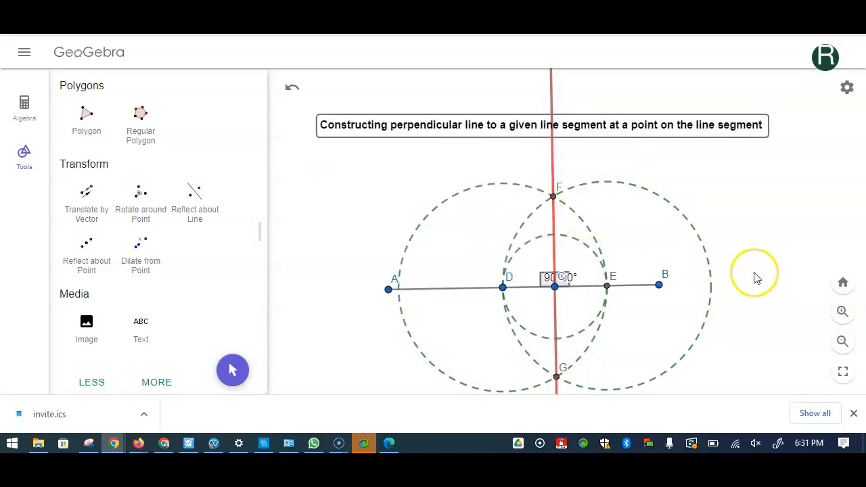
mouse_move(578, 207)
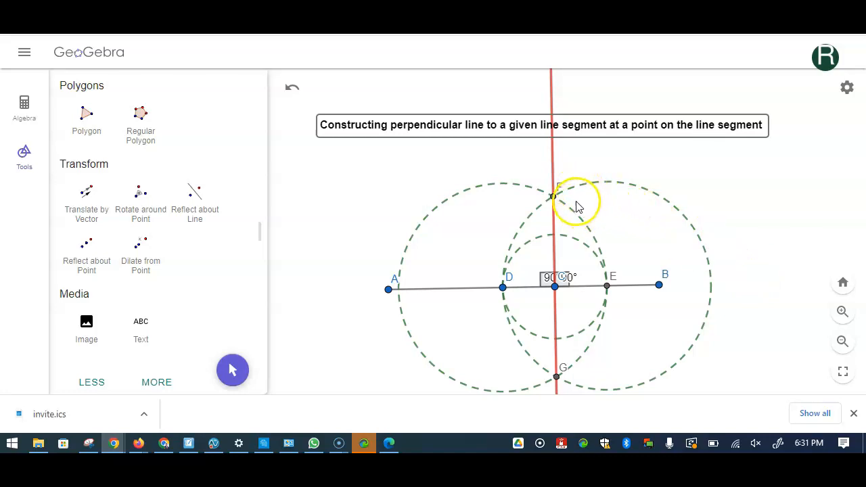